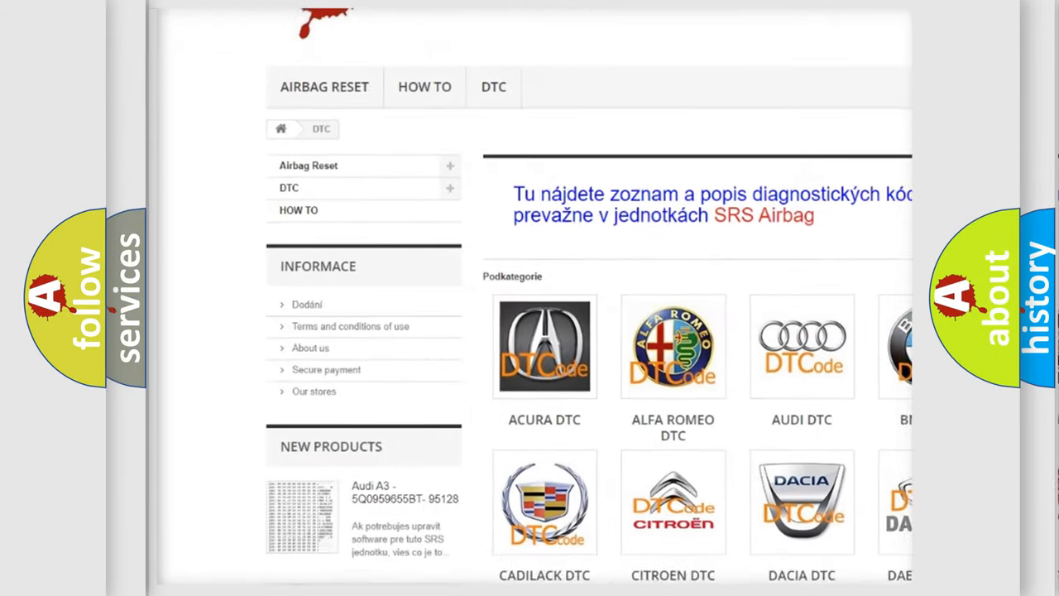
scroll(down, 3)
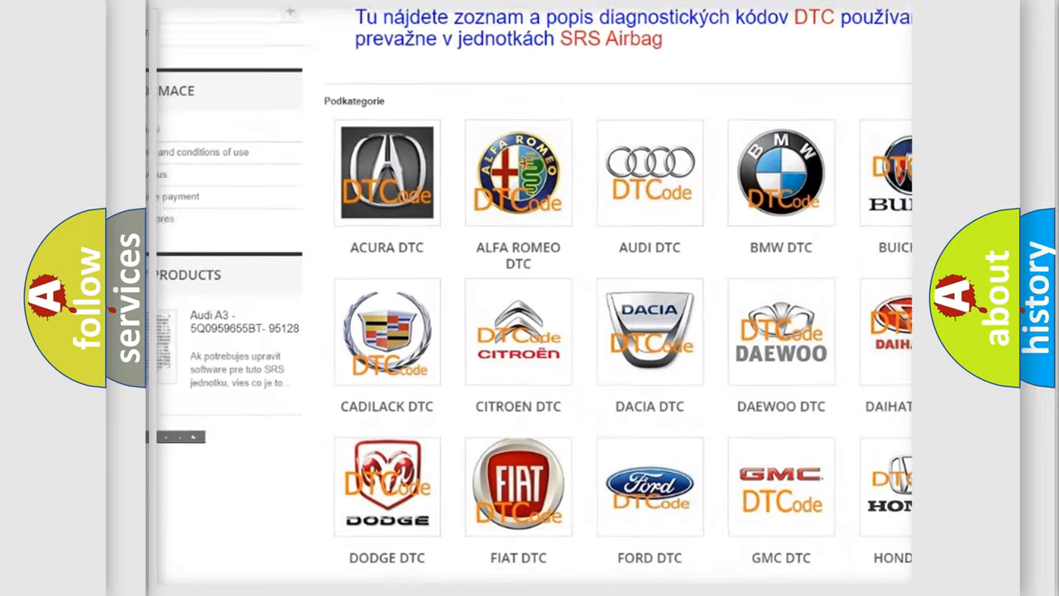
scroll(down, 3)
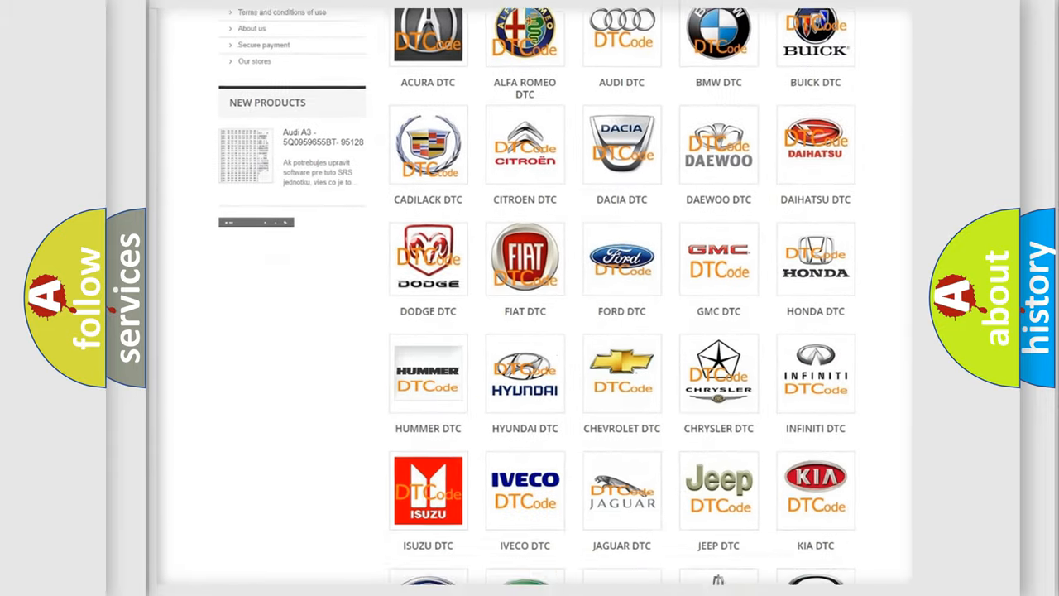
scroll(down, 3)
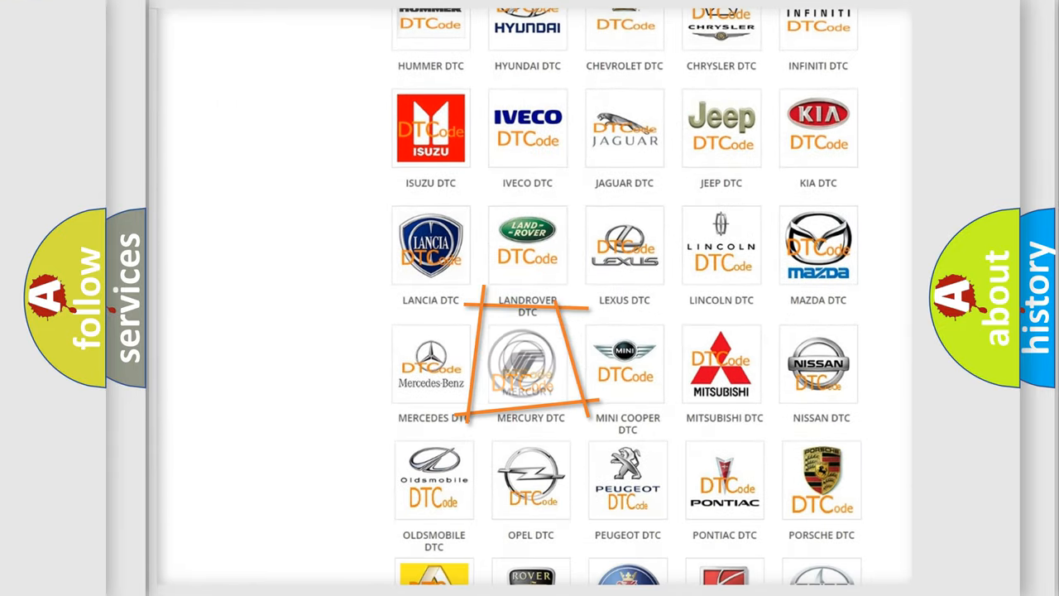